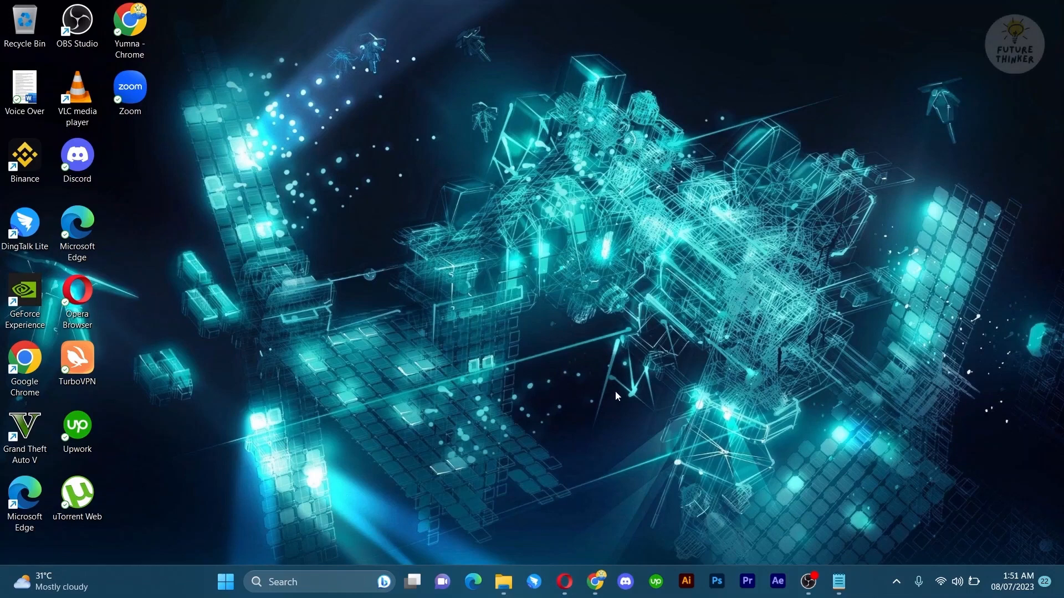
pyautogui.moveTo(622, 390)
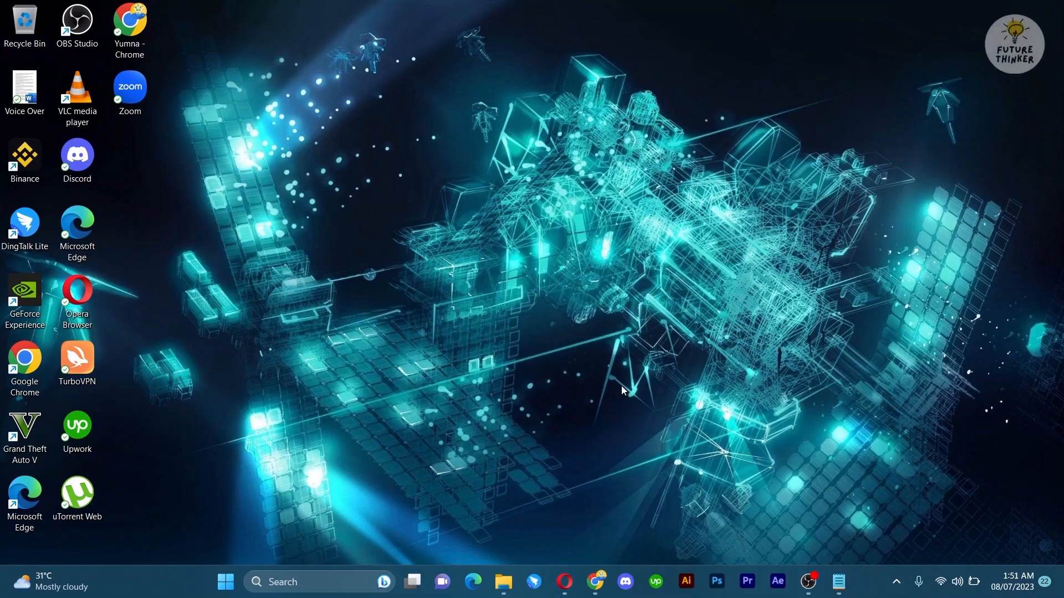
# Launch Opera and enter idomoo.com/ai-video-creator in the address bar
pyautogui.click(564, 582)
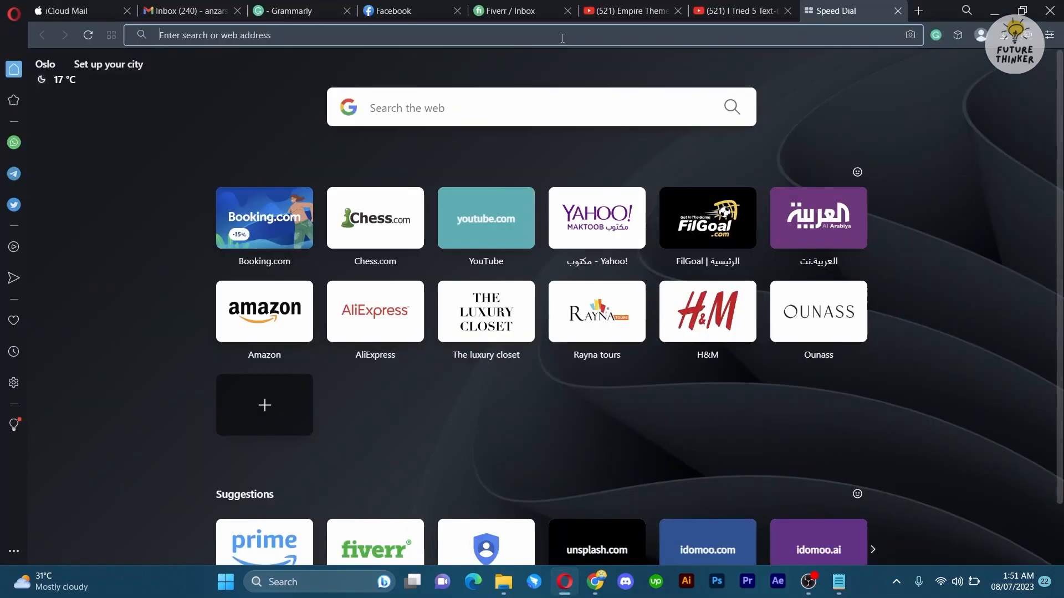
pyautogui.write('www.aliexpress.com')
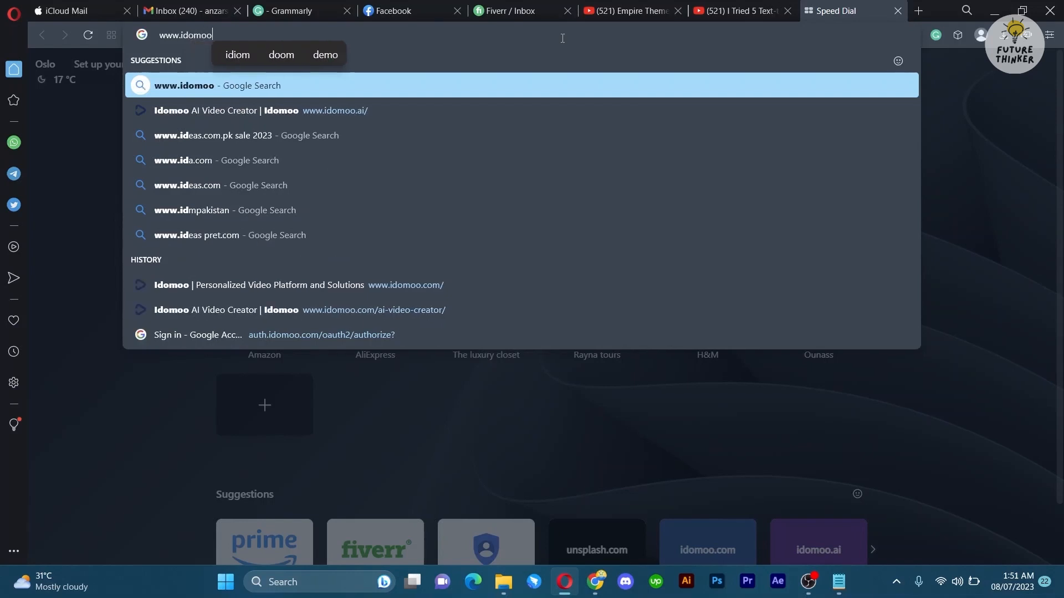
pyautogui.write('.com/')
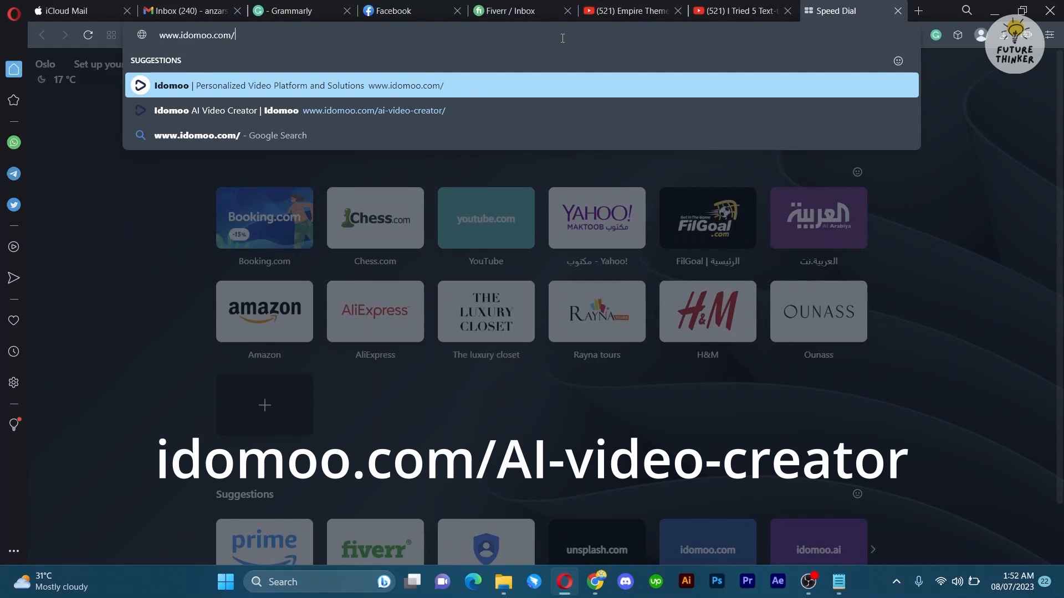
pyautogui.write('ai-video-creator/')
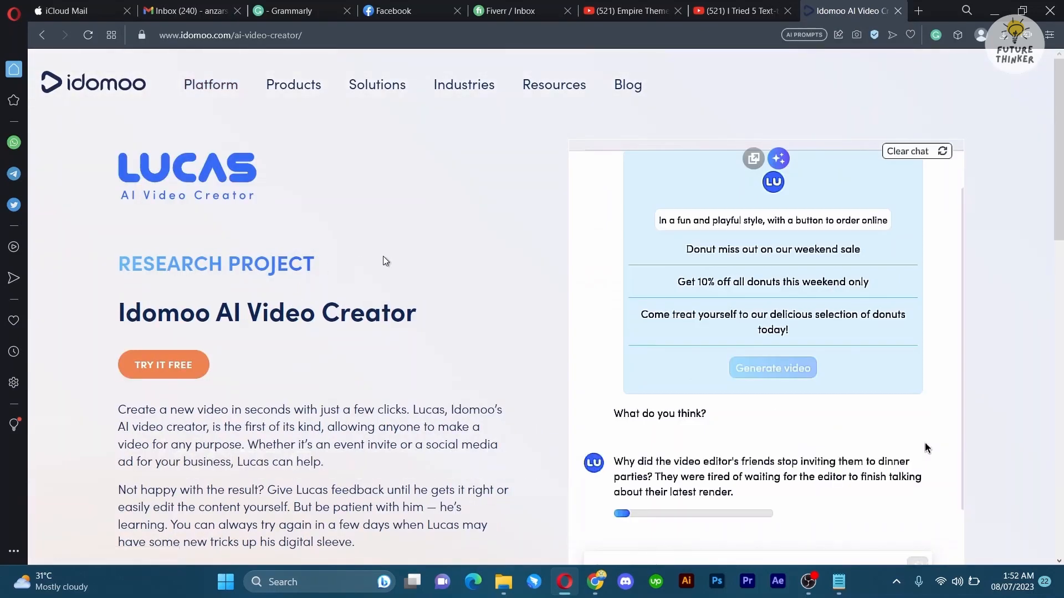
pyautogui.click(293, 84)
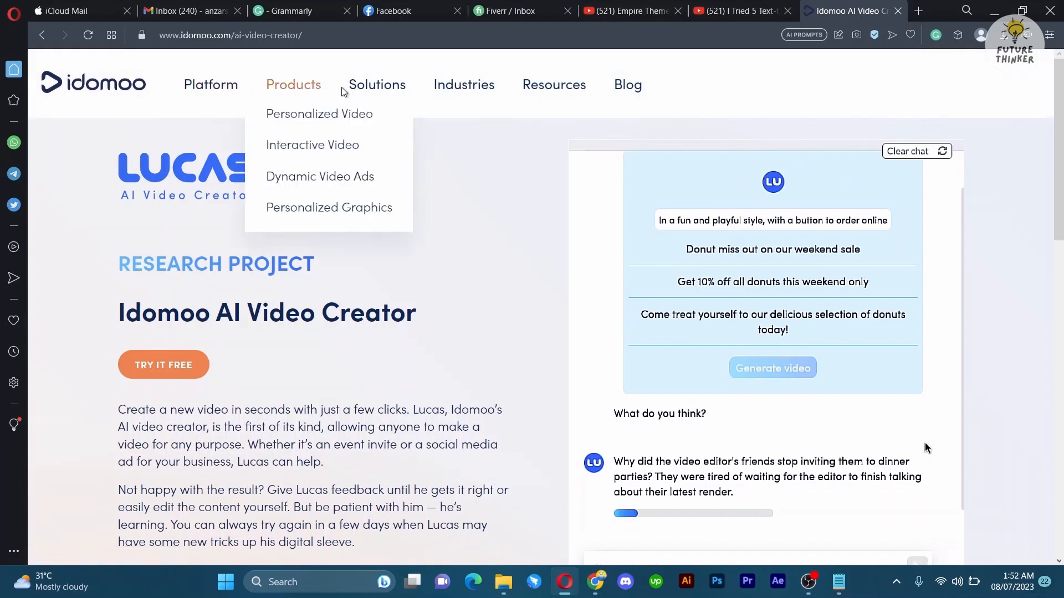
pyautogui.moveTo(627, 85)
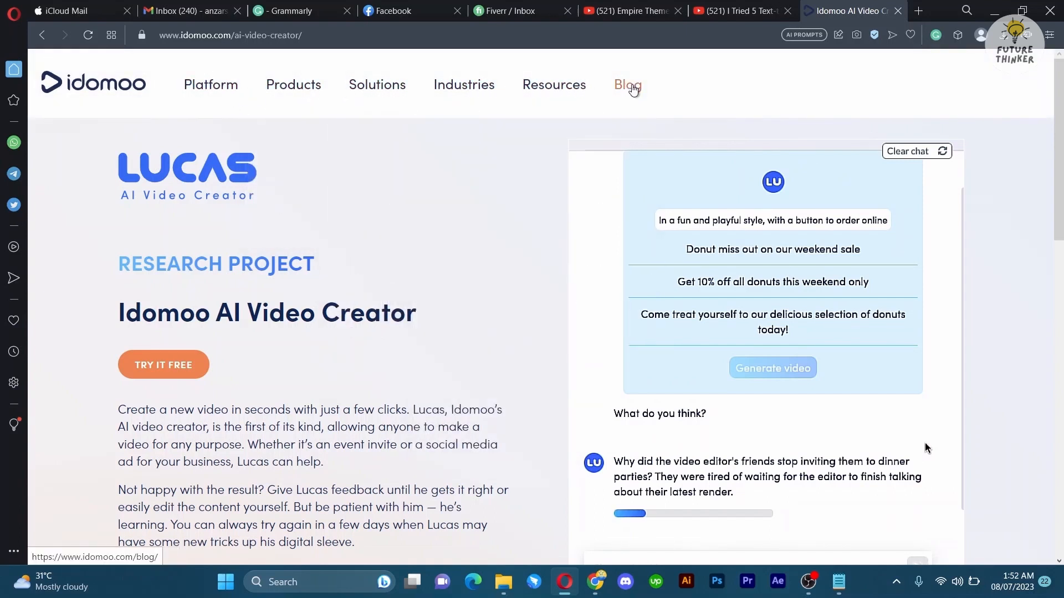
pyautogui.click(553, 84)
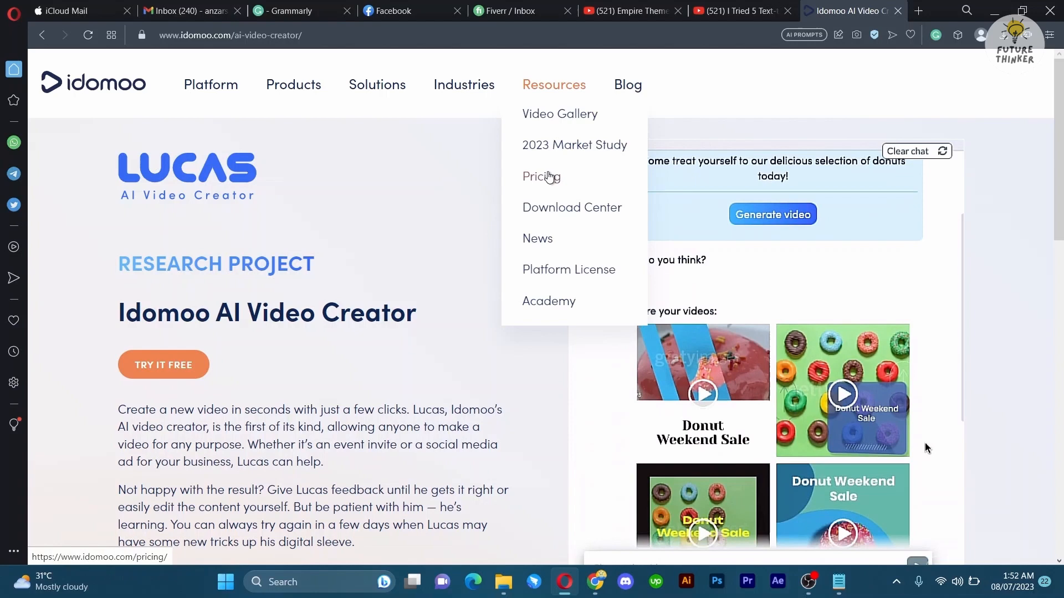
pyautogui.click(541, 177)
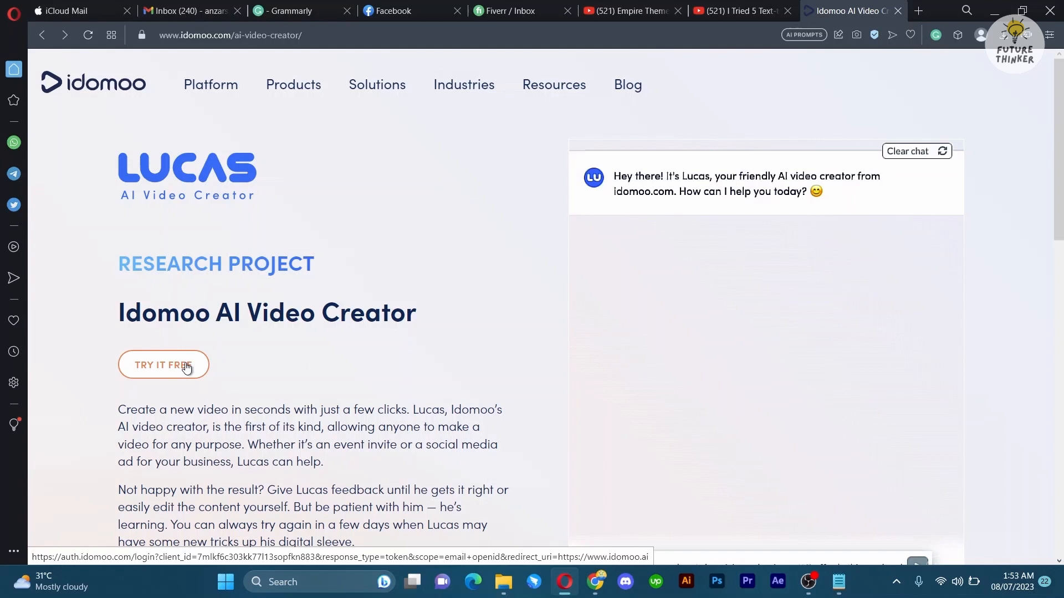
# Start the free trial and sign in with a Google account
pyautogui.click(163, 365)
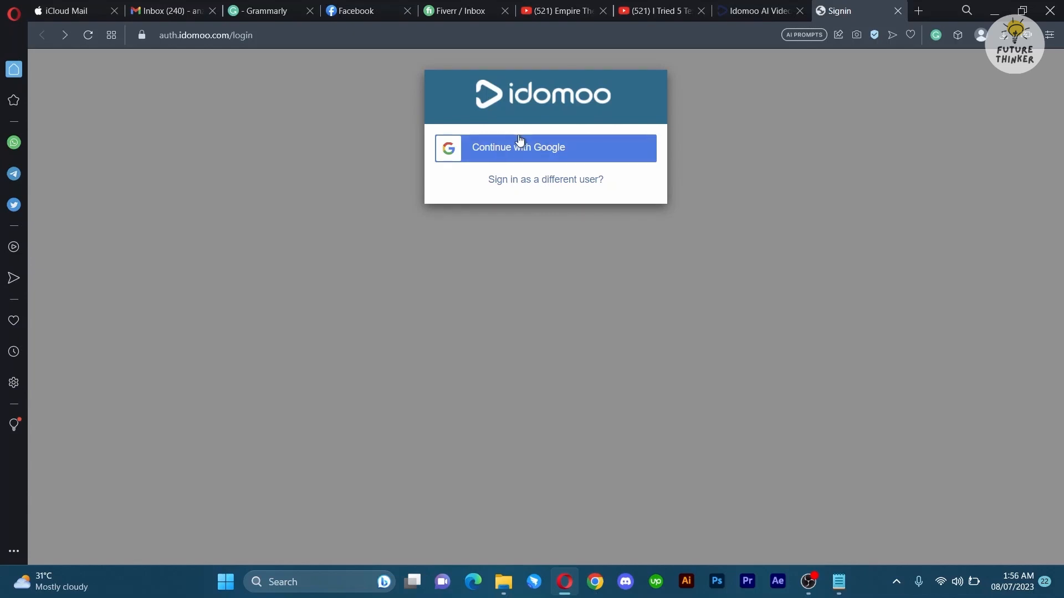
pyautogui.click(545, 147)
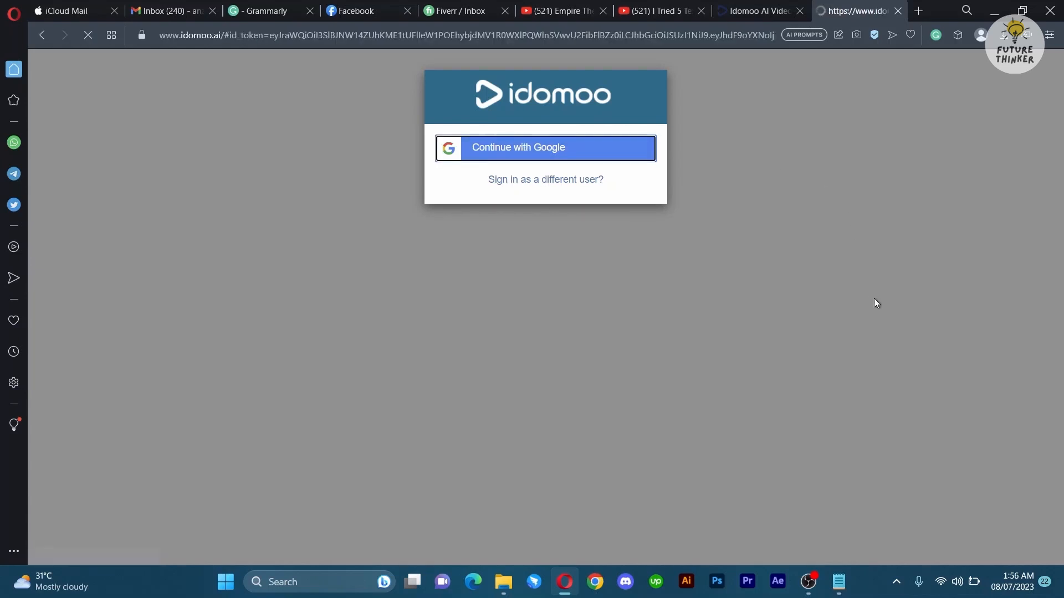
pyautogui.click(545, 147)
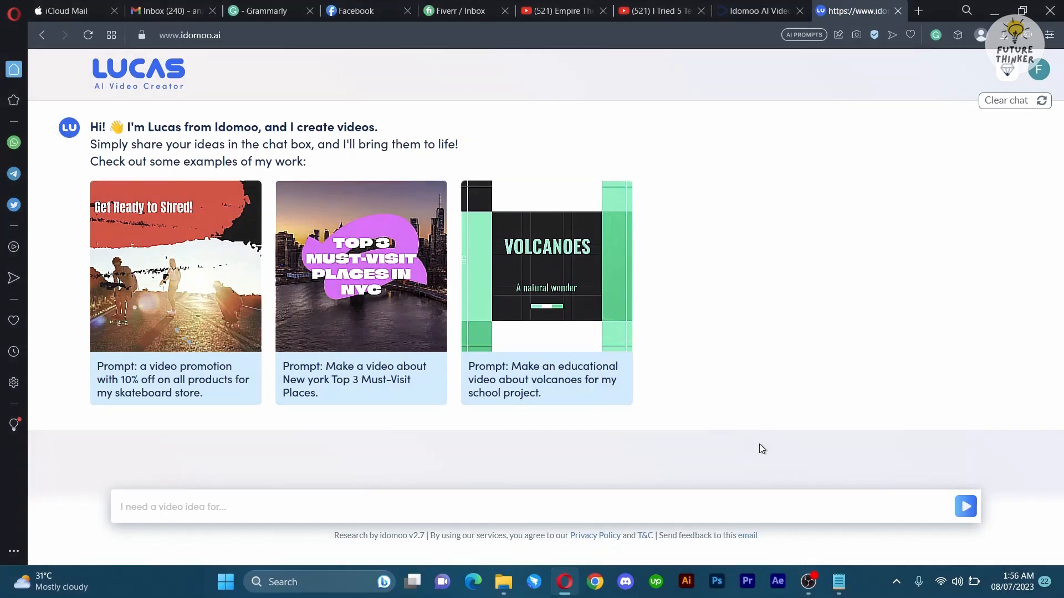
# Request a 15-second 'The AI Revolution' video on AI changing our lives, and generate it
pyautogui.click(838, 583)
pyautogui.write('make a 15 second video on how Ai is changing the way we live')
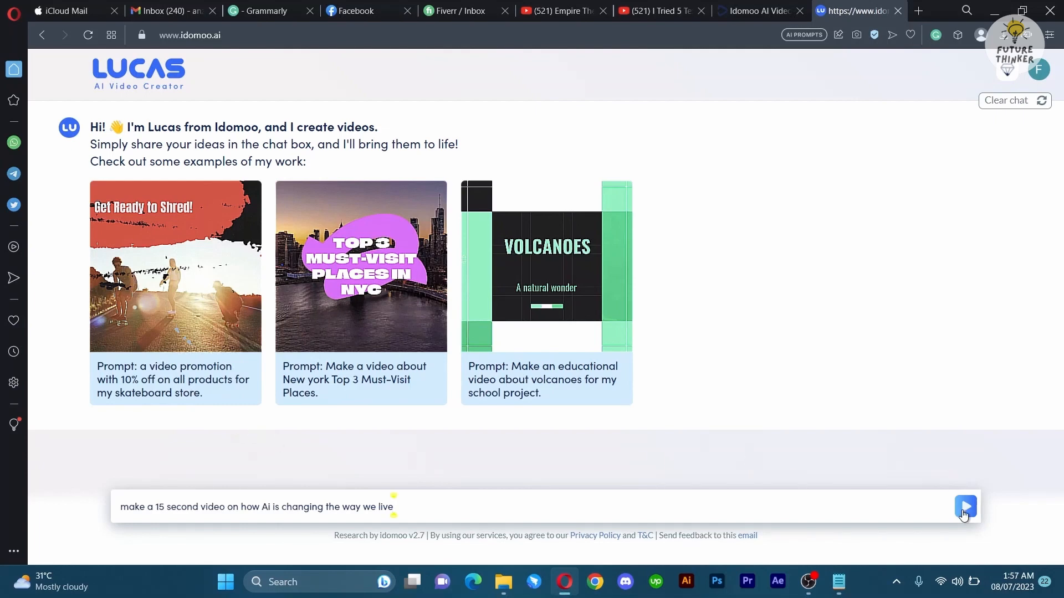
pyautogui.click(964, 507)
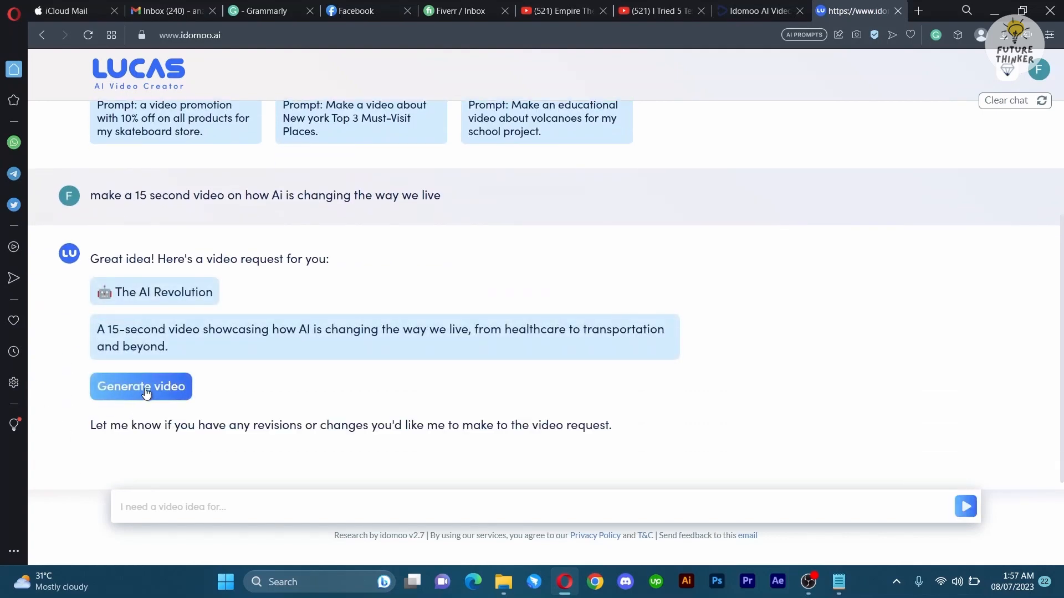
pyautogui.click(140, 387)
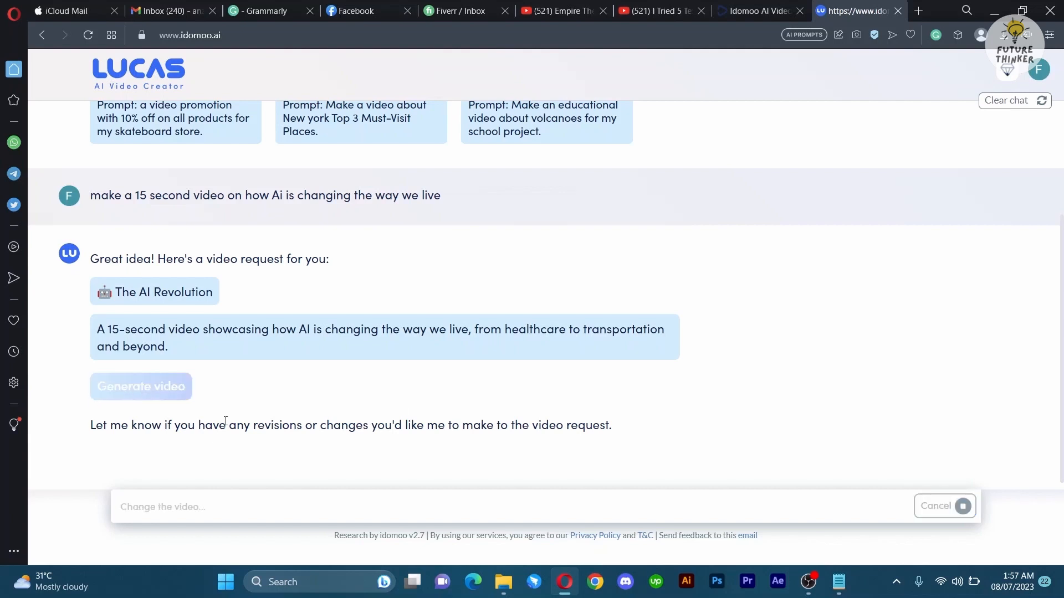
pyautogui.click(140, 386)
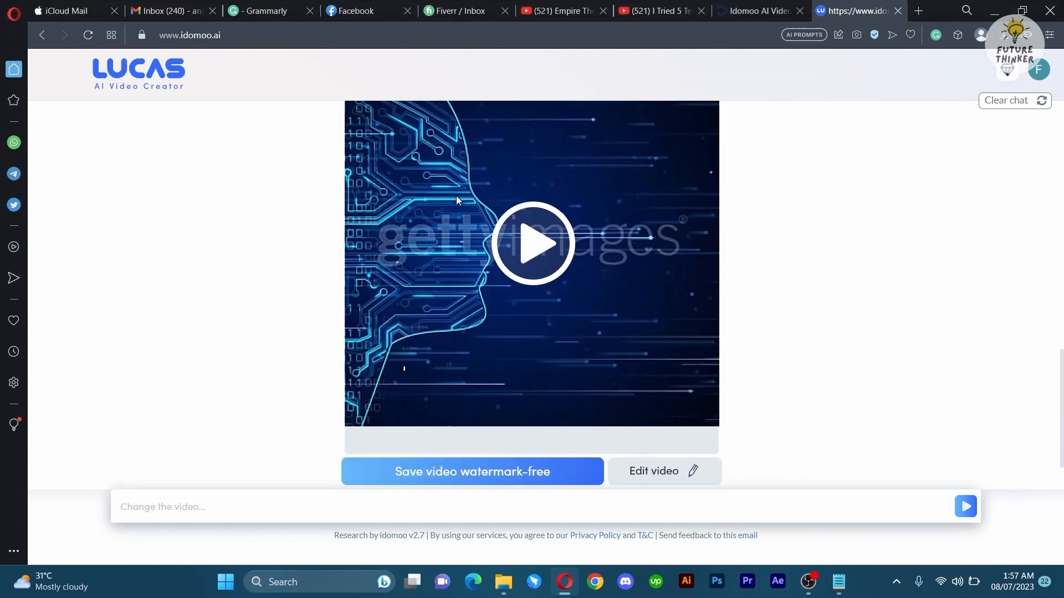
# Play the generated AI Revolution video, then open its scene editor
pyautogui.click(532, 243)
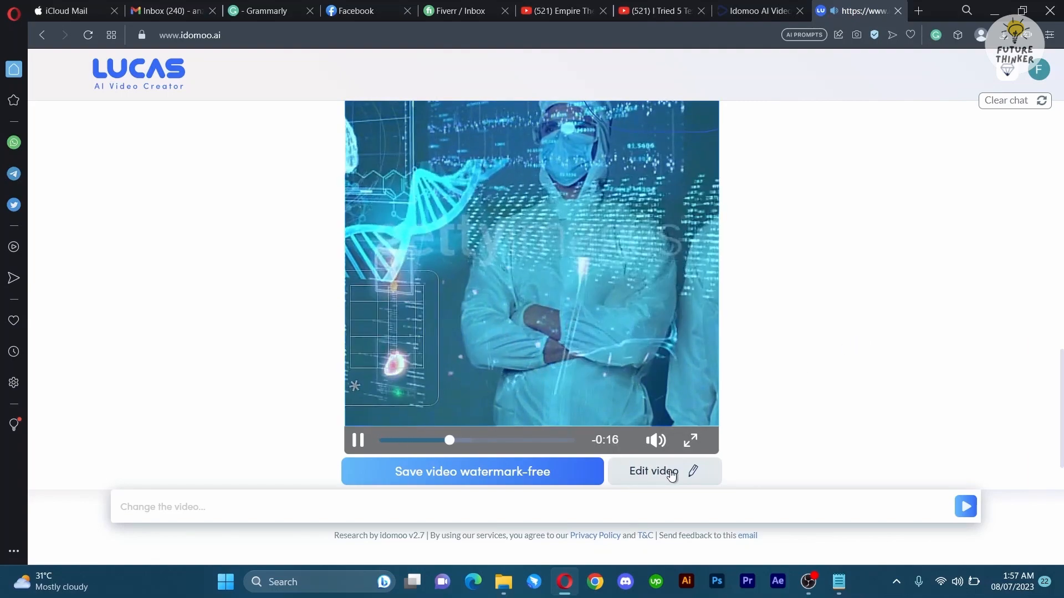
pyautogui.click(653, 471)
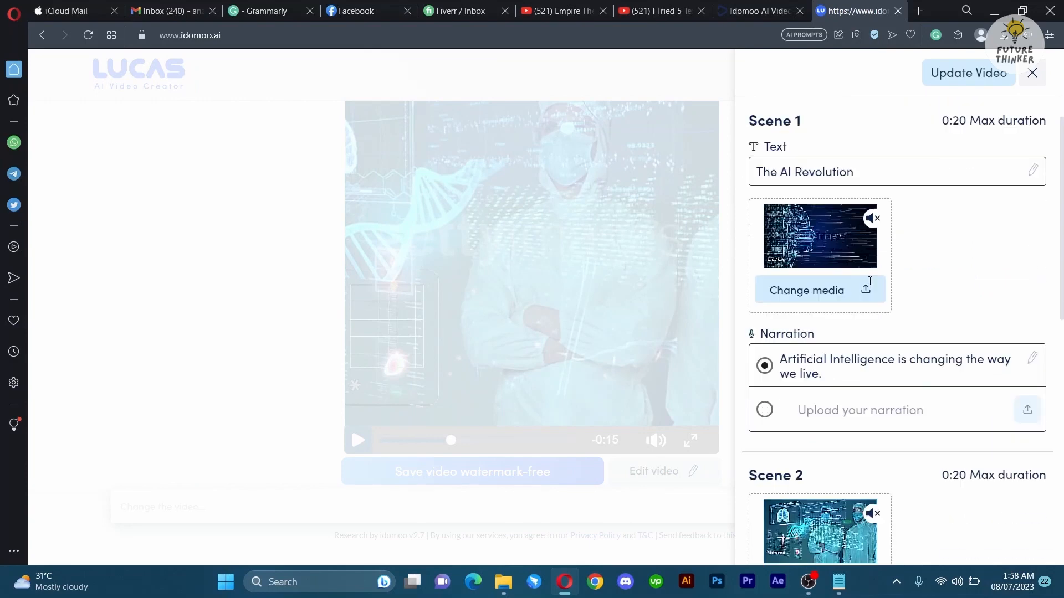
# Scroll to the editor's colour palette settings, then close the edit panel
pyautogui.scroll(-3)
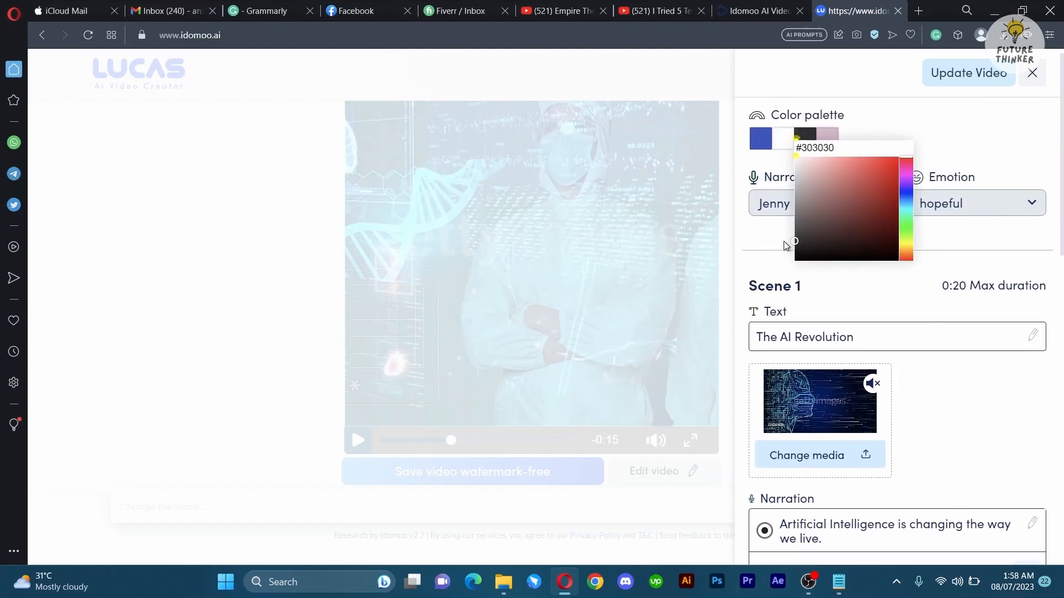
pyautogui.click(968, 72)
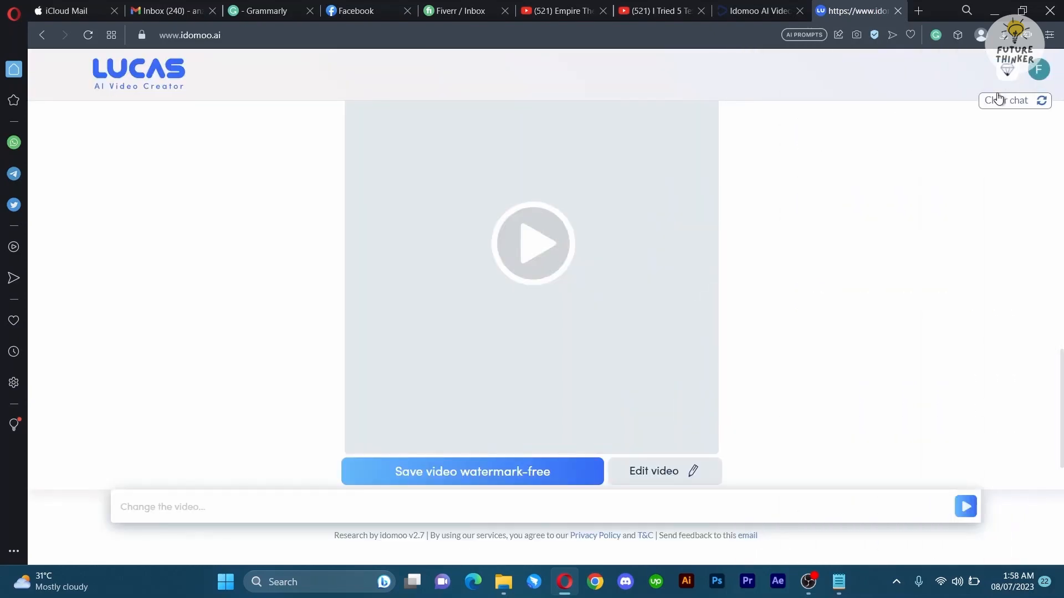
# Play the torn-paper style version of The AI Revolution and open its editor
pyautogui.click(532, 242)
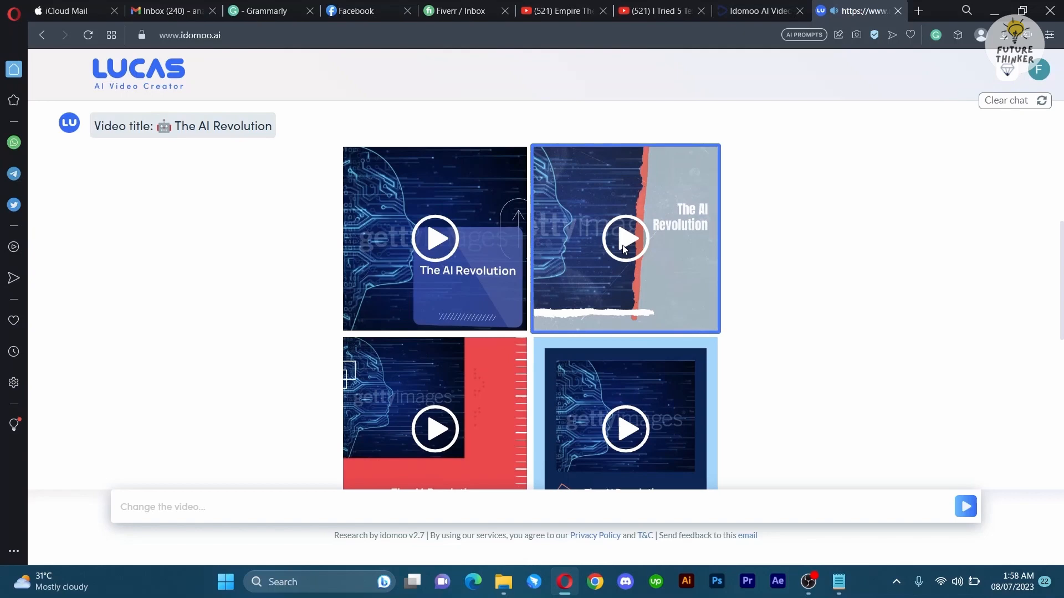
pyautogui.click(624, 238)
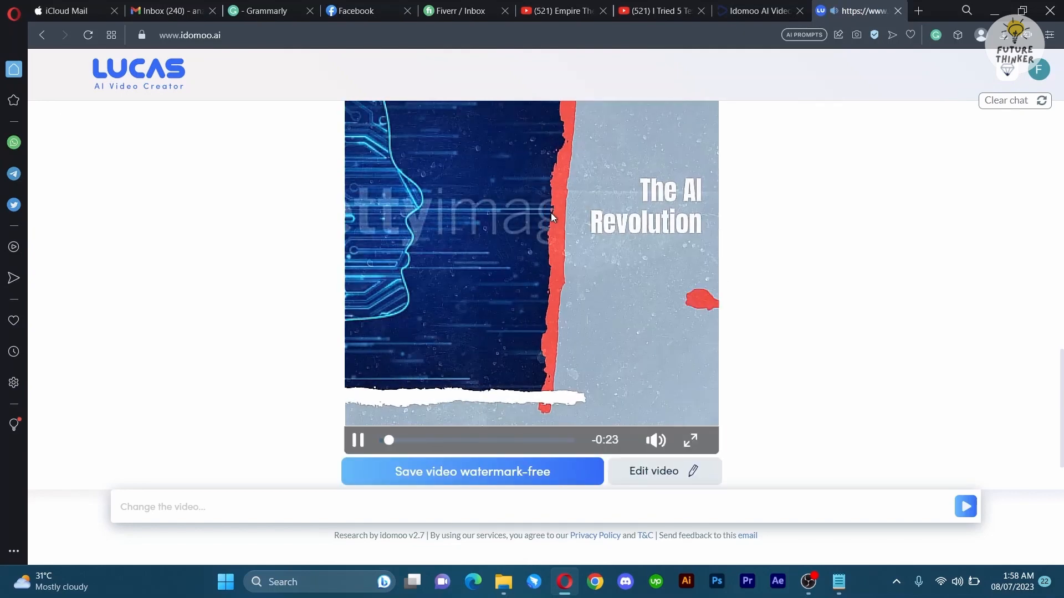
pyautogui.click(663, 471)
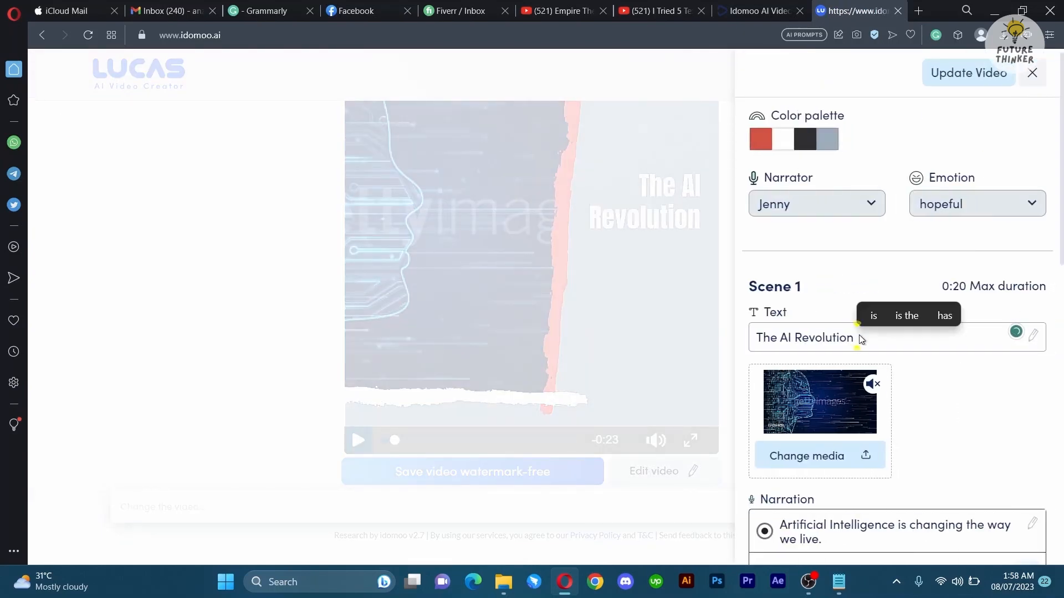
# Append 'In Our Life' to the Scene 1 title text
pyautogui.write('In Our Life')
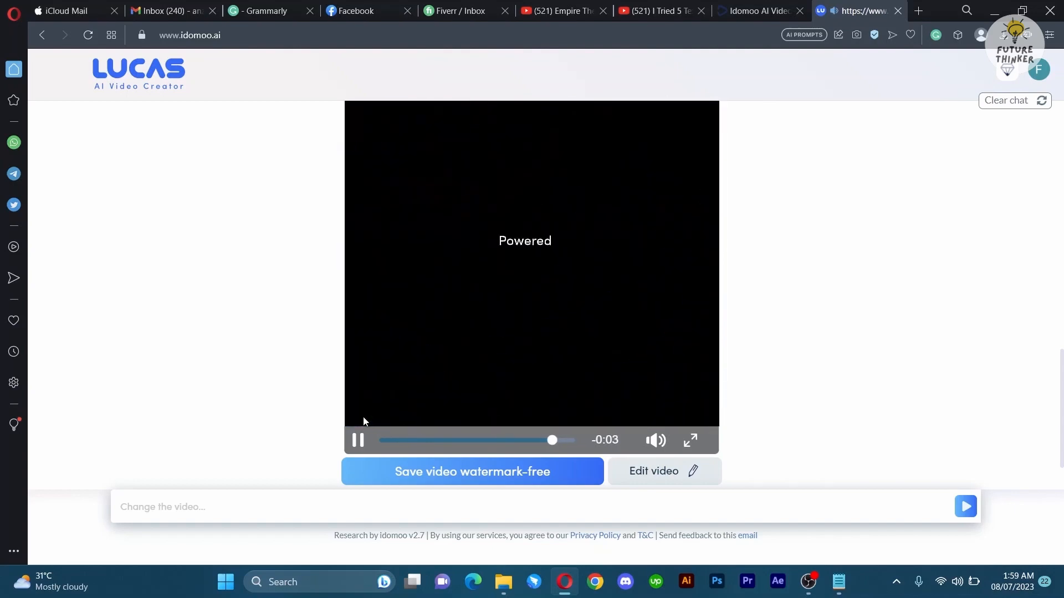
# Save the video watermark-free and close the ready-to-download notice
pyautogui.click(472, 471)
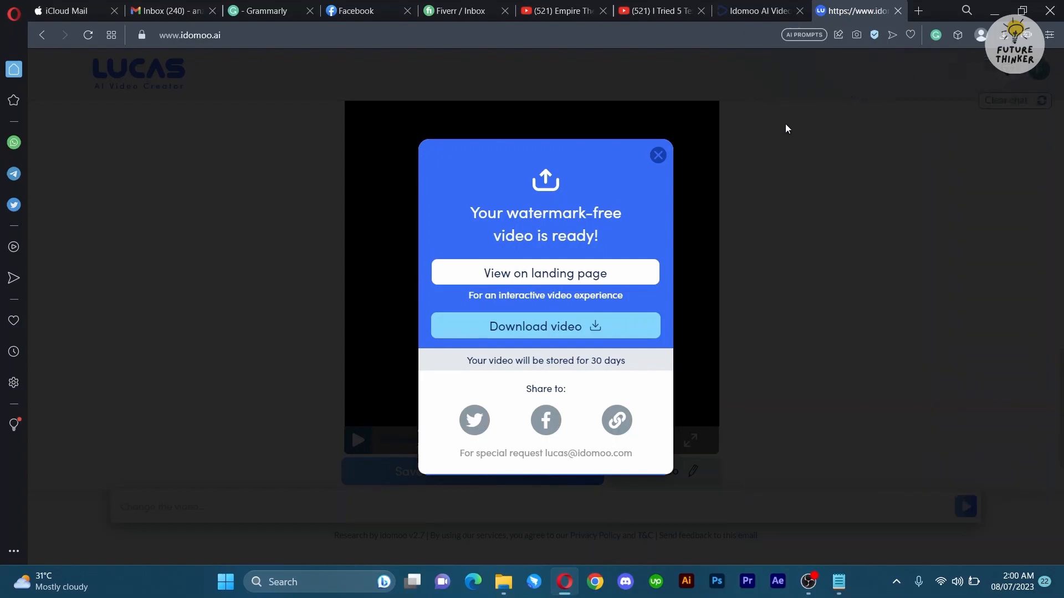
pyautogui.click(656, 155)
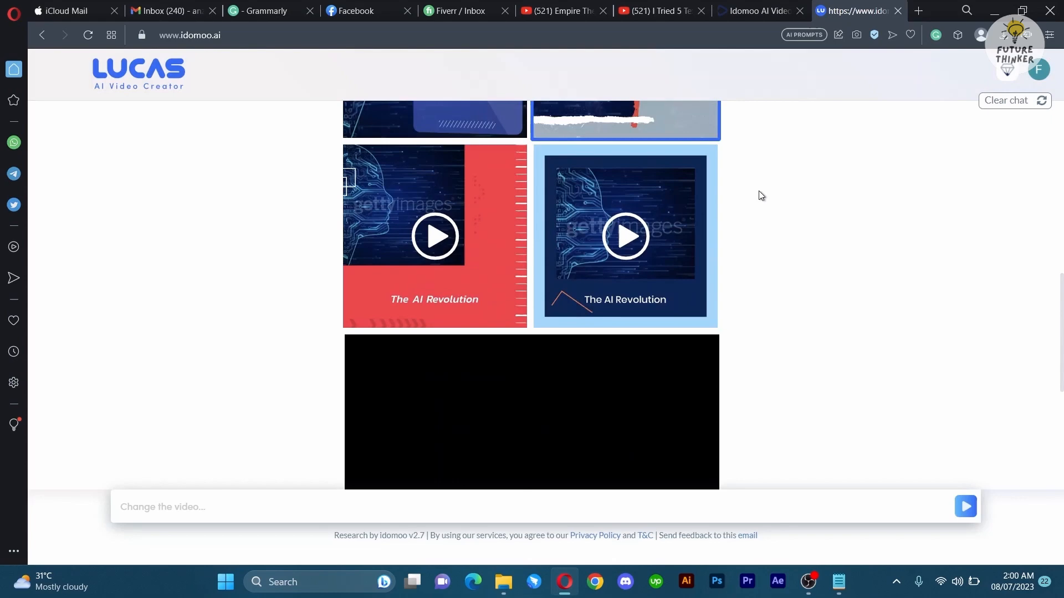
pyautogui.scroll(3)
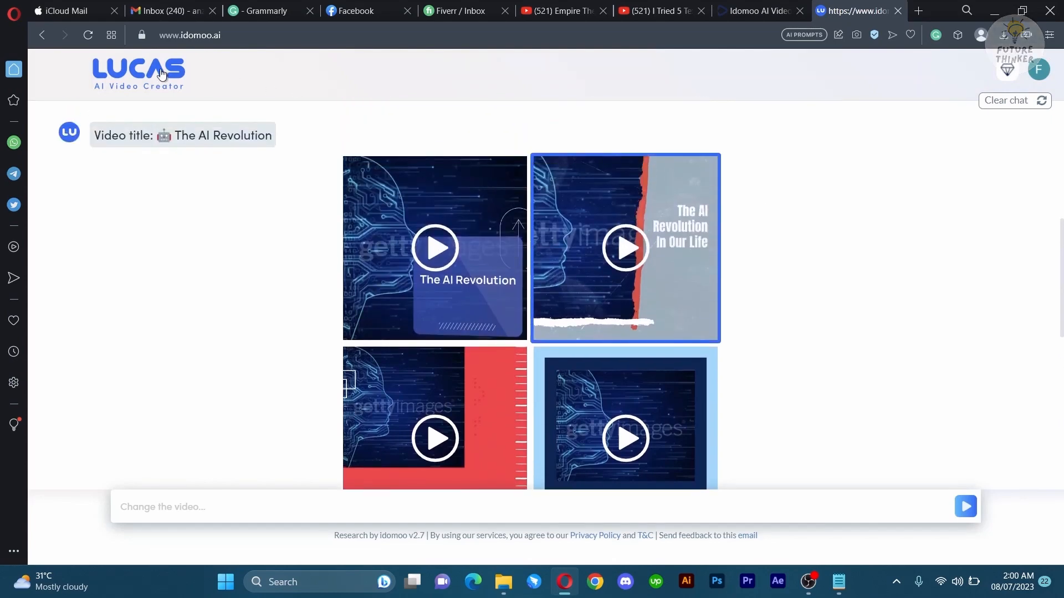